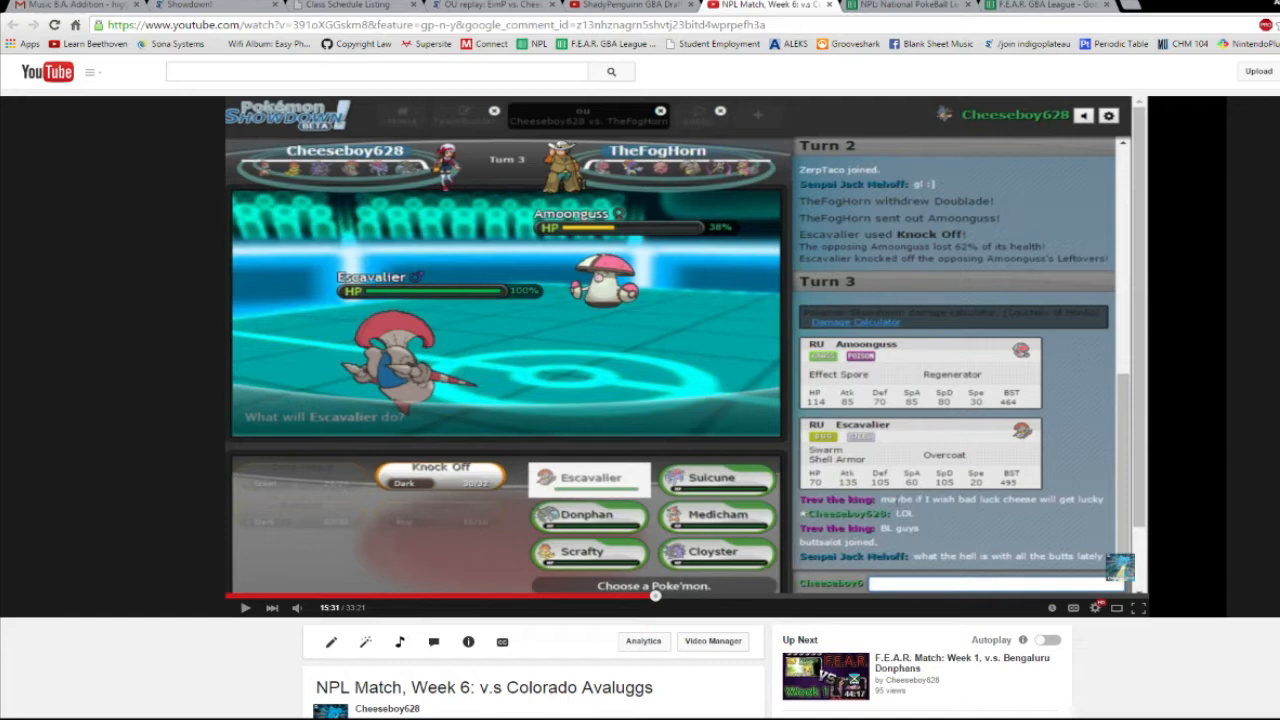
- Reveal the NPL Match, Week 6 video's share link above its description and comments
{"action": "left_click", "coordinate": [244, 608]}
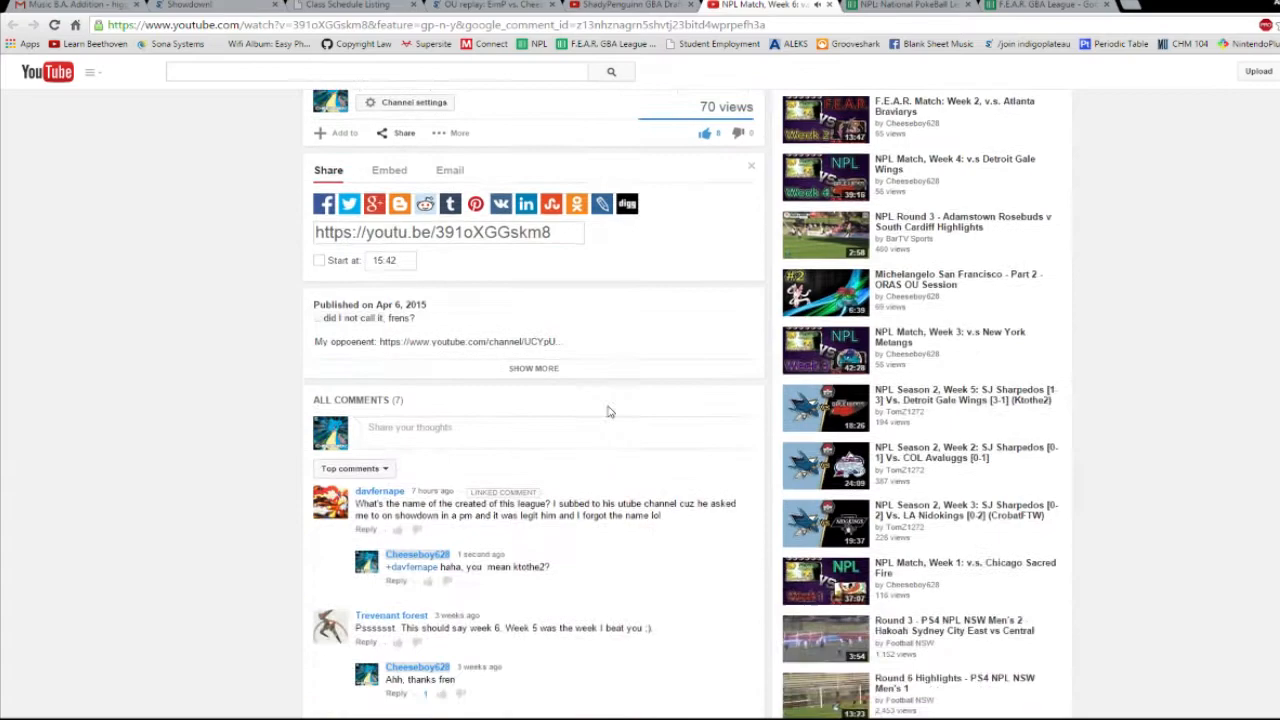
- Scroll through the NPL Week 6 viewer comments and back up toward the suggested videos
{"action": "scroll", "scroll_direction": "down", "scroll_amount": 3}
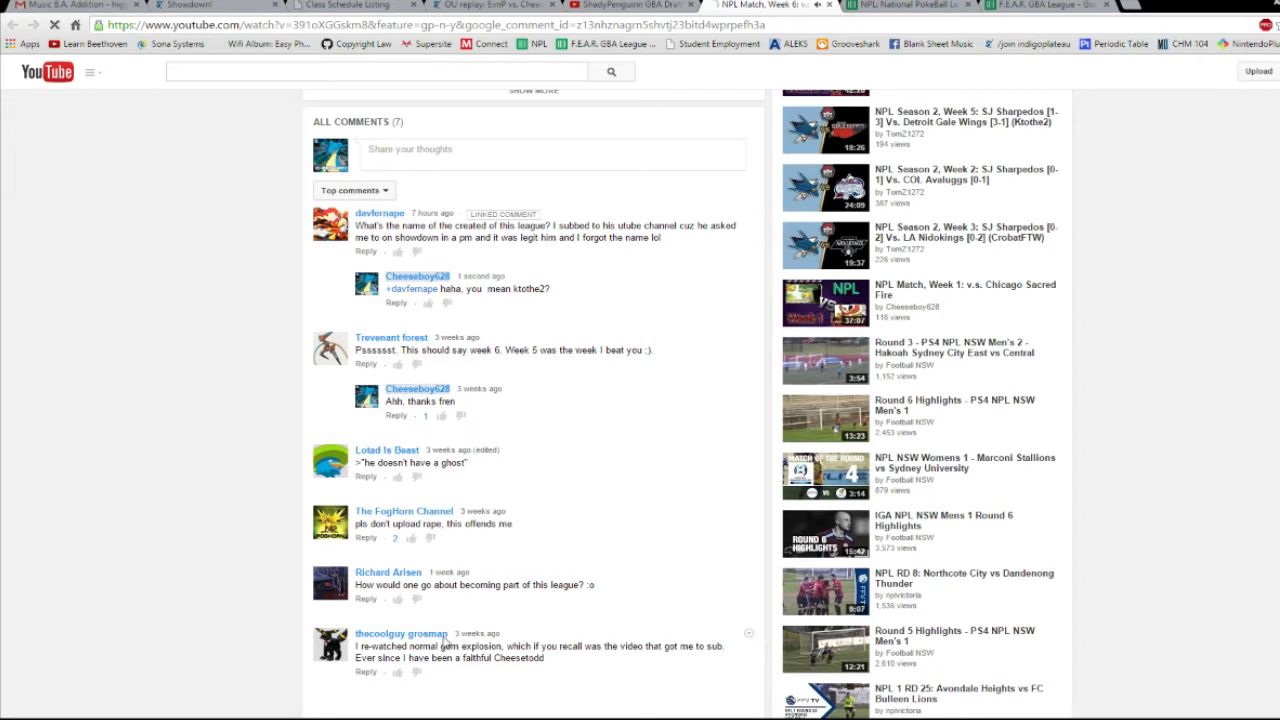
{"action": "mouse_move", "coordinate": [568, 560]}
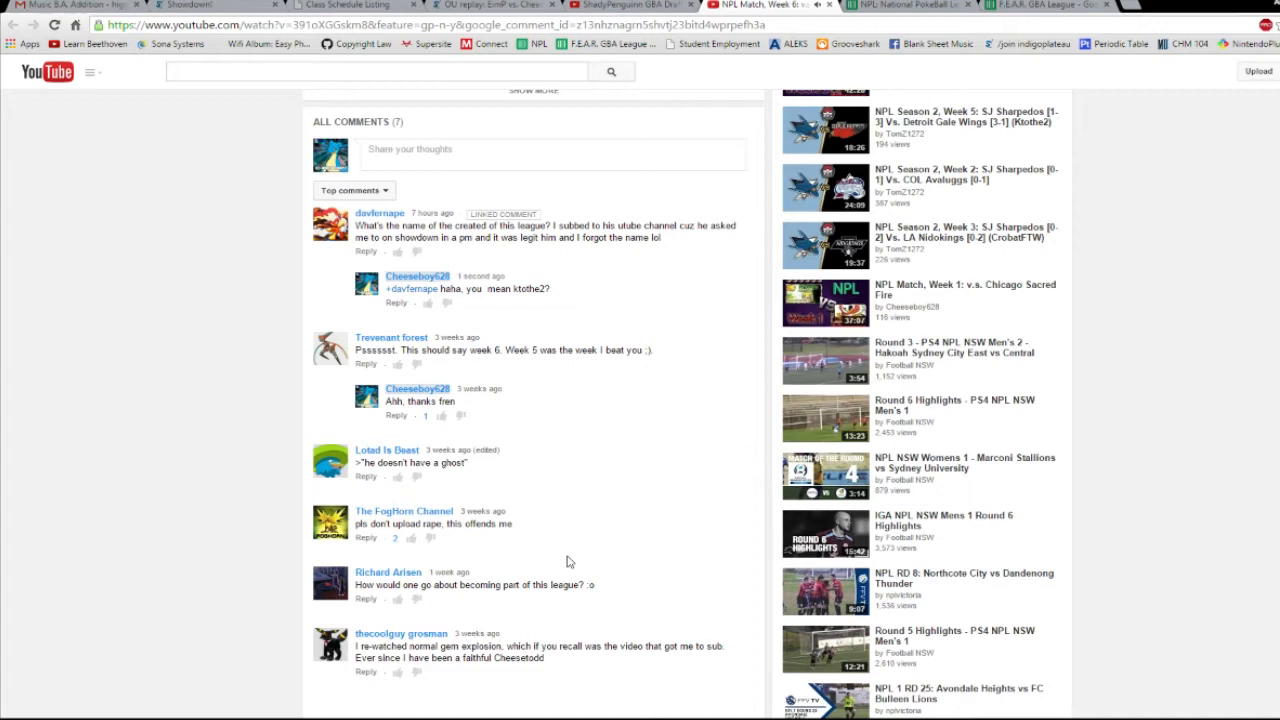
{"action": "mouse_move", "coordinate": [562, 638]}
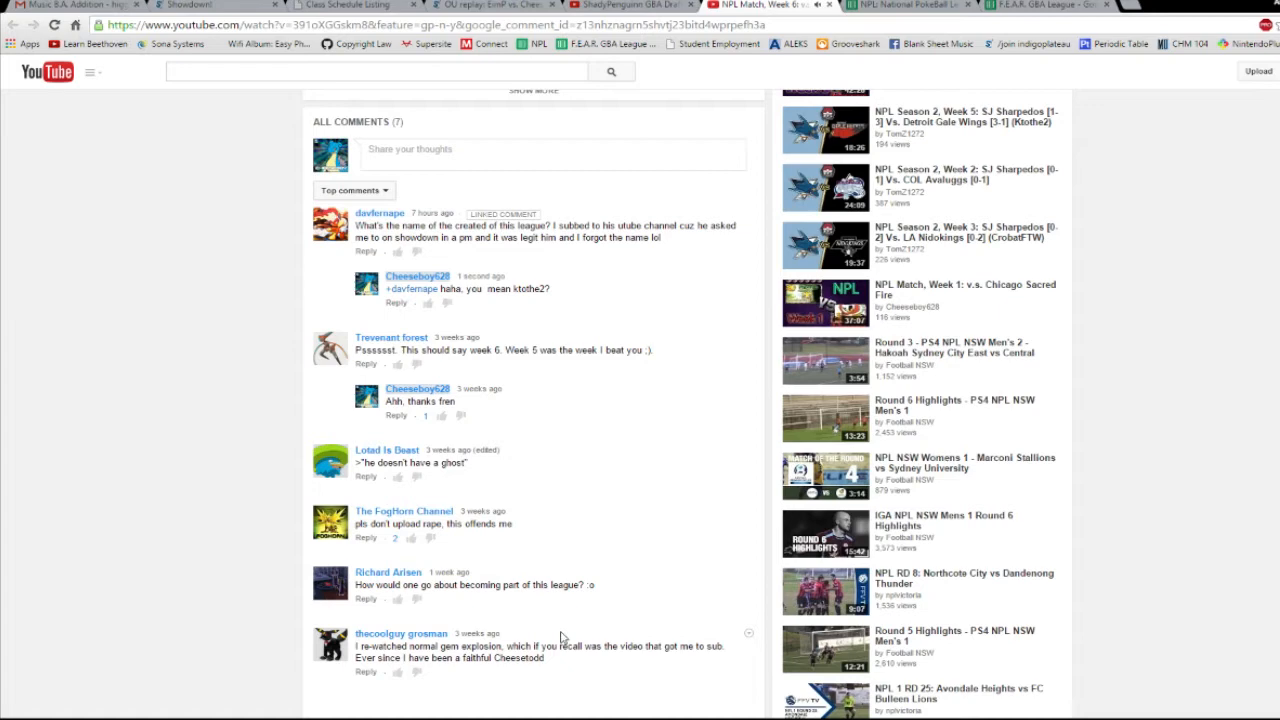
{"action": "scroll", "scroll_direction": "up", "scroll_amount": 3}
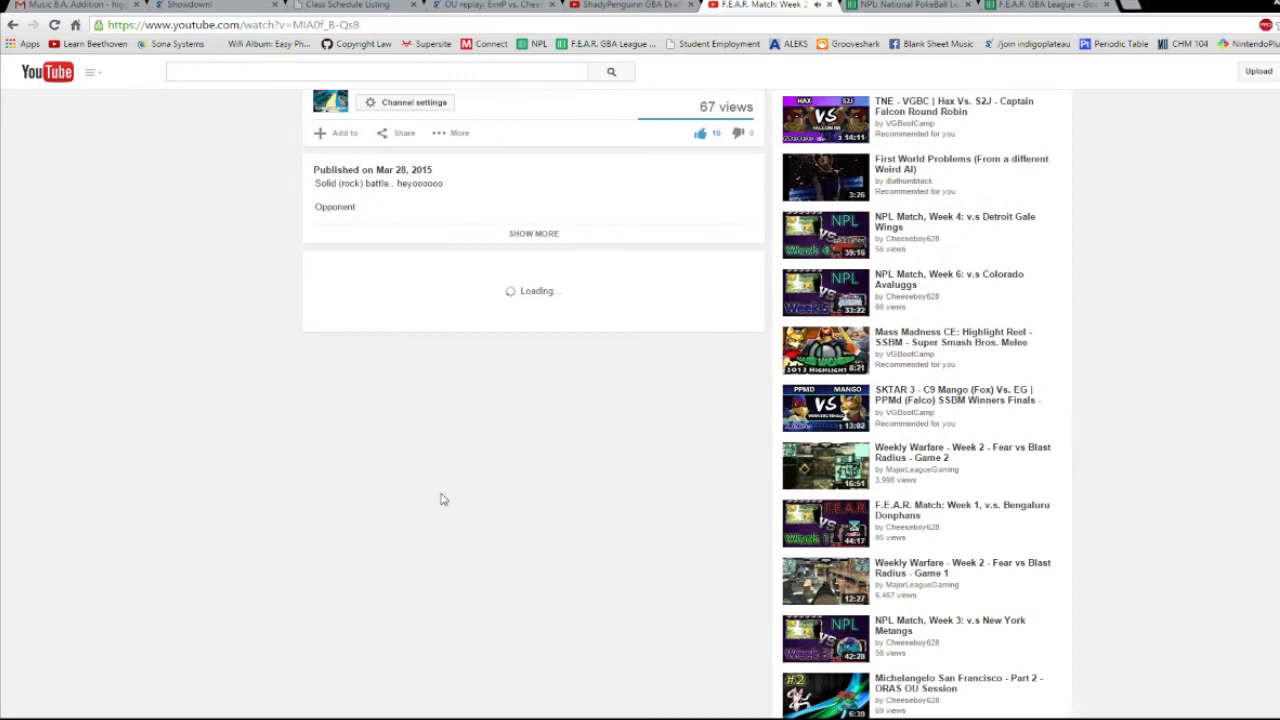
- Read the F.E.A.R. Week 2 comments, then return to the player for the team-building part
{"action": "scroll", "scroll_direction": "down", "scroll_amount": 3}
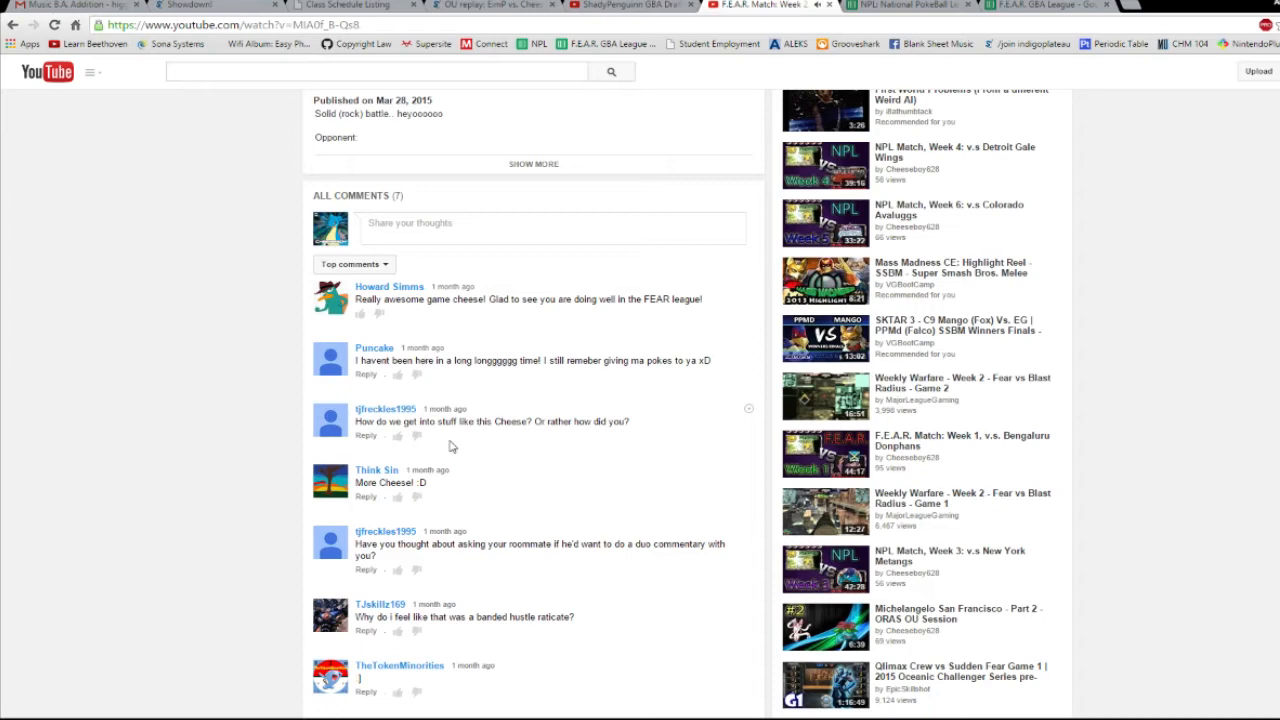
{"action": "scroll", "scroll_direction": "down", "scroll_amount": 3}
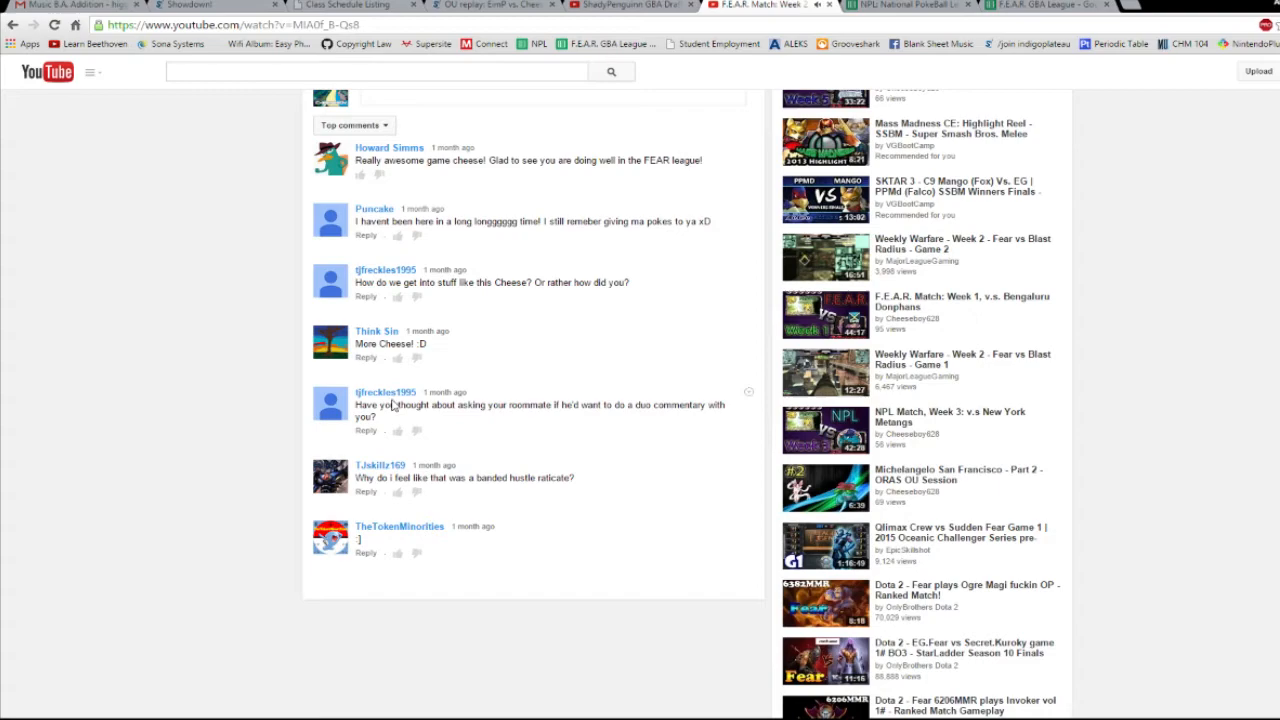
{"action": "scroll", "scroll_direction": "up", "scroll_amount": 3}
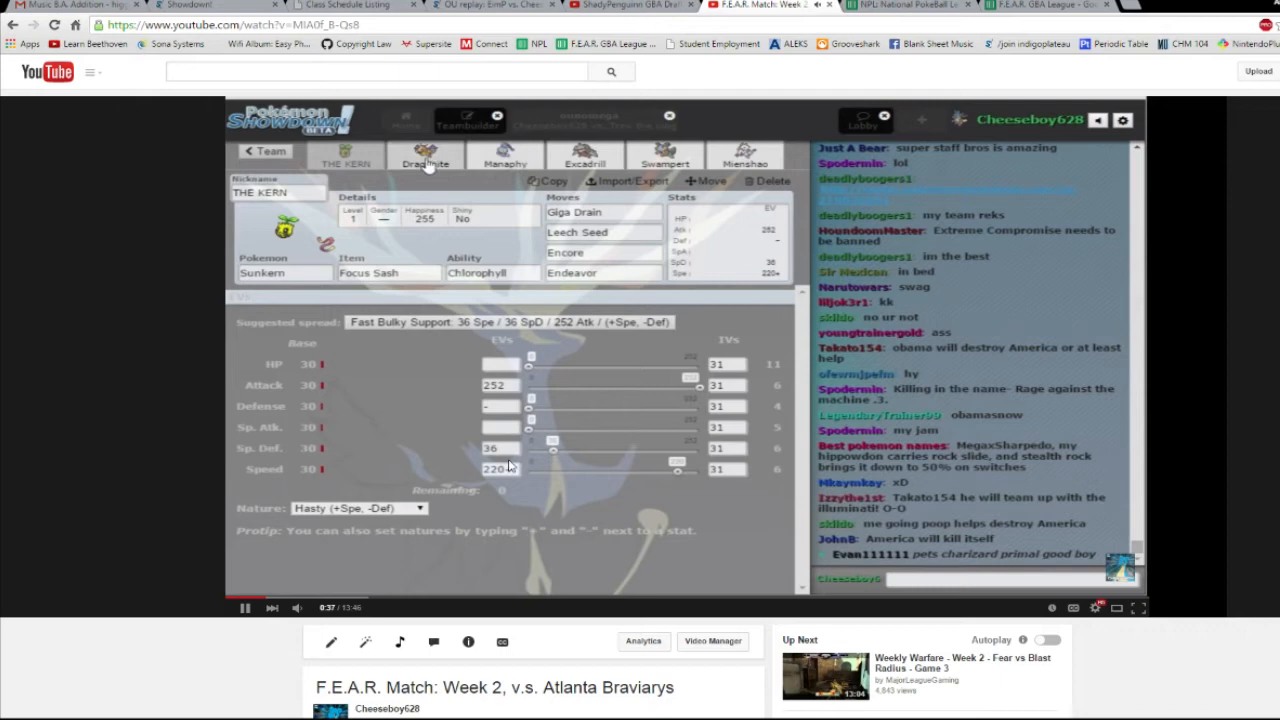
- Seek the Week 2 match video back to the F.E.A.R. GBA League Team Rosters spreadsheet
{"action": "left_click", "coordinate": [424, 156]}
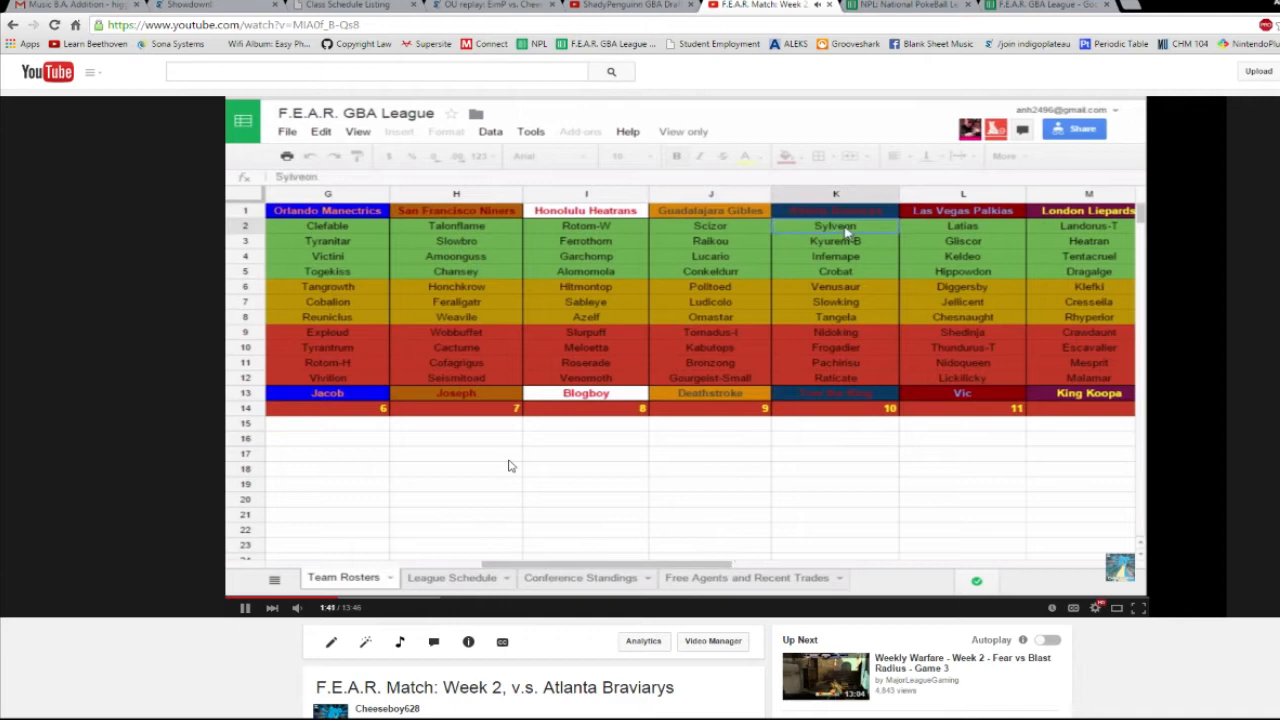
- Pause the video on the league roster sheet, then resume playback toward the Manaphy team builder
{"action": "left_click", "coordinate": [836, 376]}
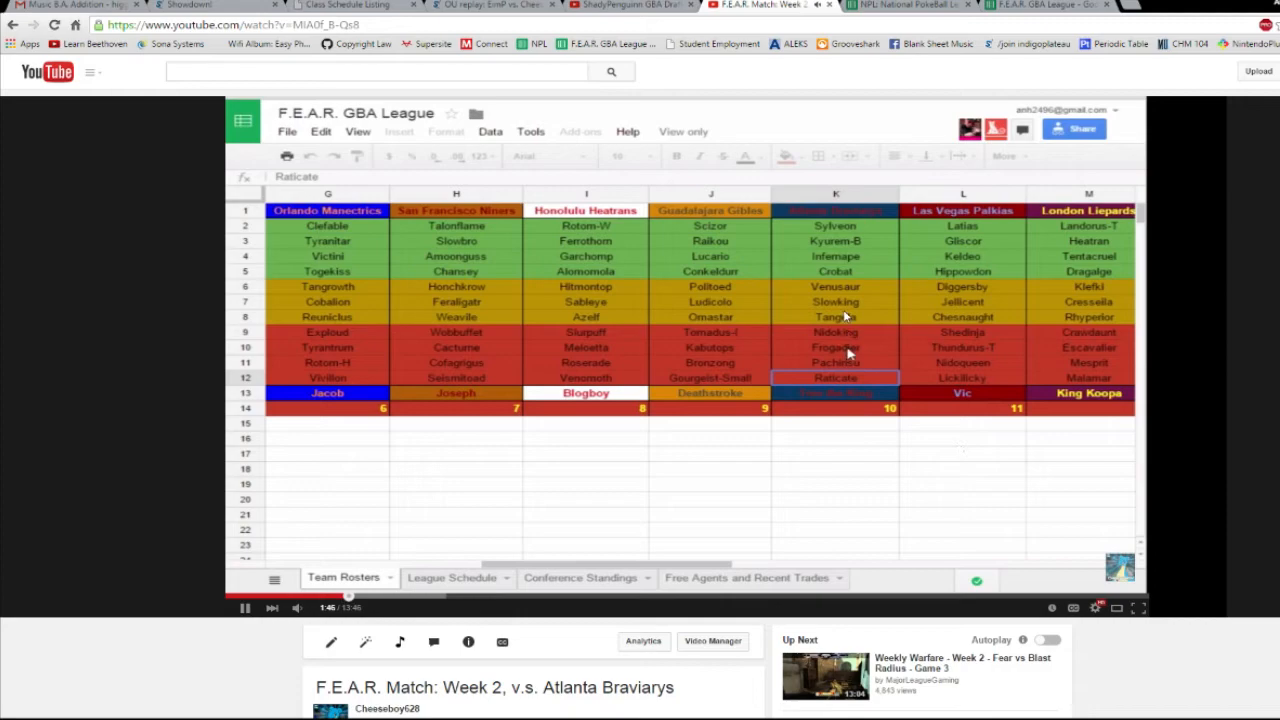
{"action": "left_click", "coordinate": [836, 316]}
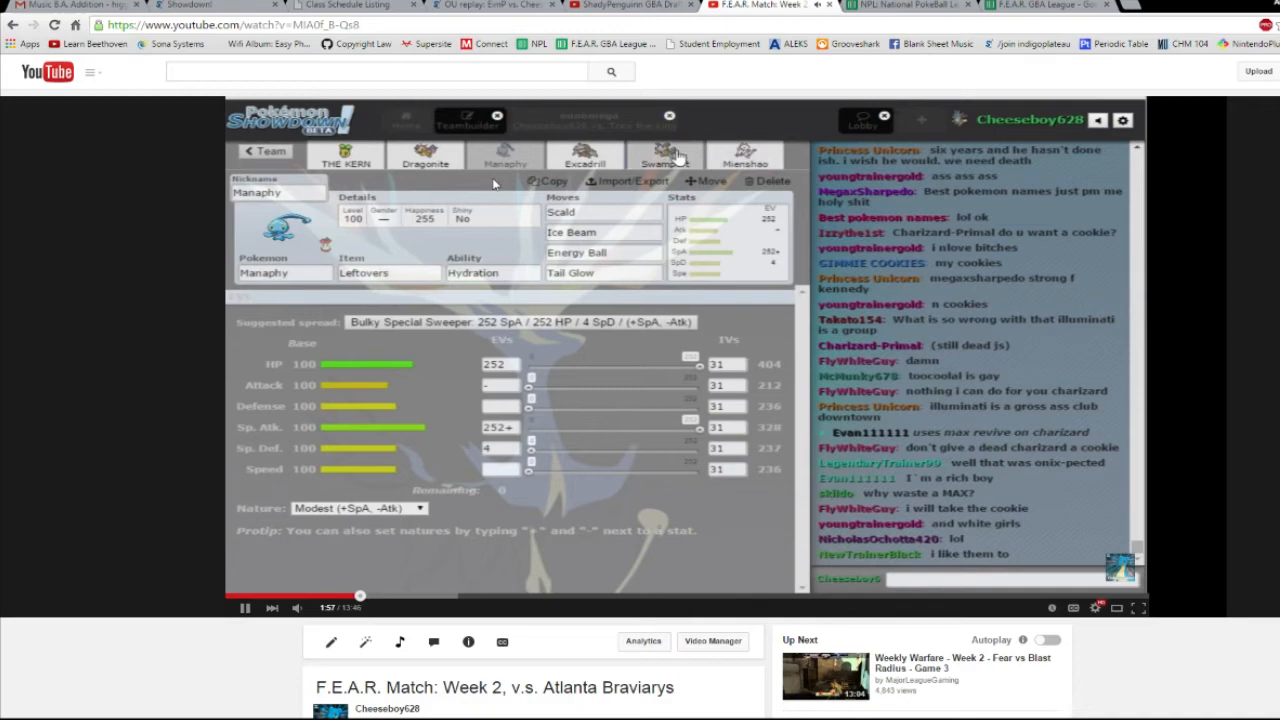
{"action": "scroll", "scroll_direction": "down", "scroll_amount": 3}
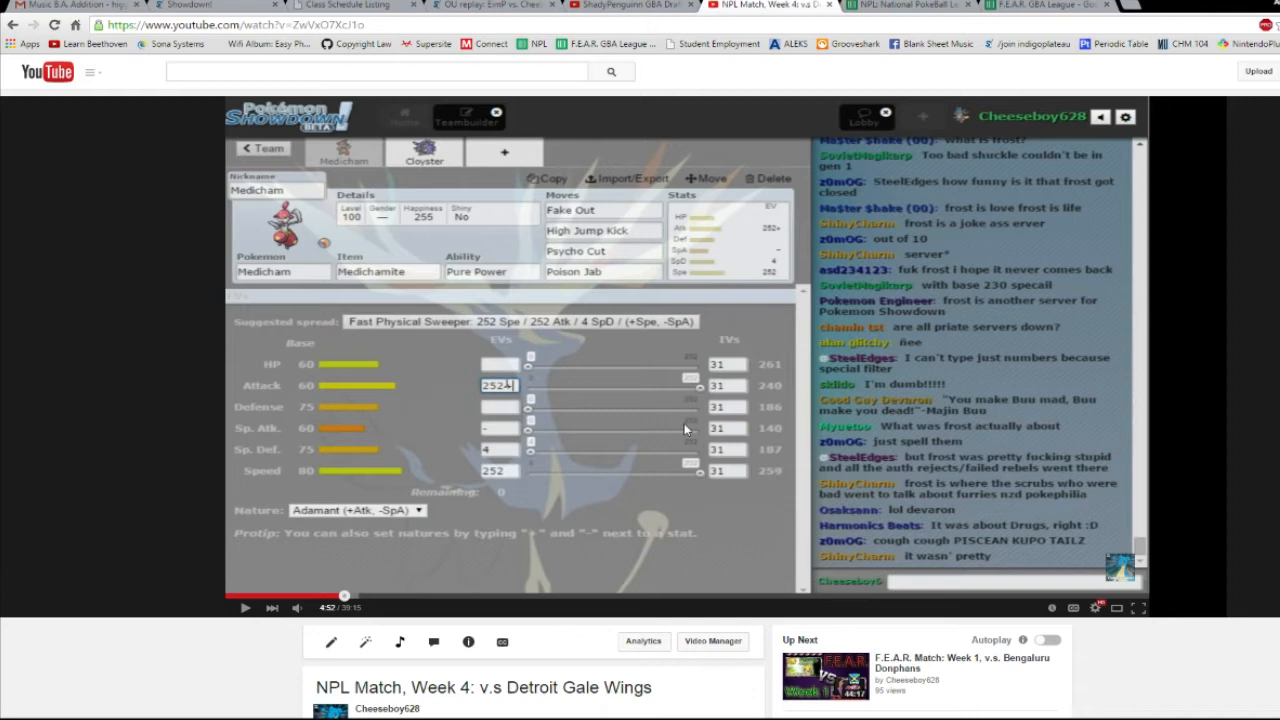
{"action": "mouse_move", "coordinate": [718, 392]}
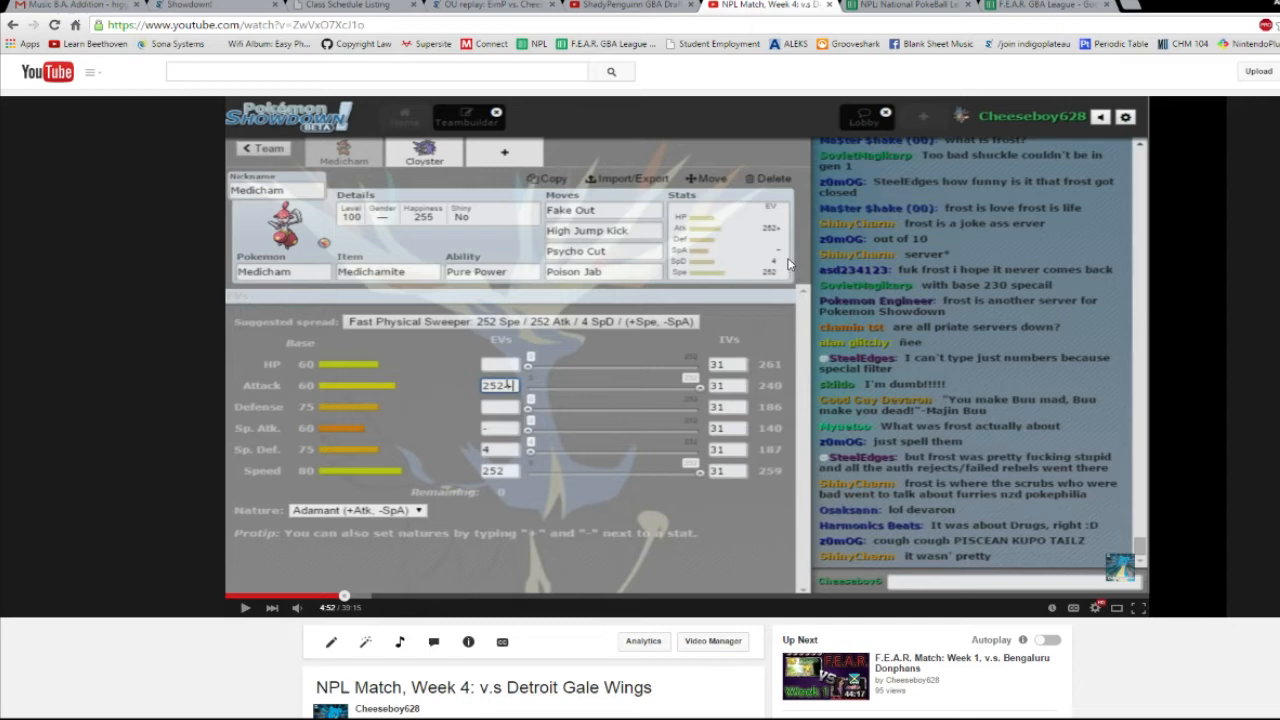
{"action": "mouse_move", "coordinate": [788, 288]}
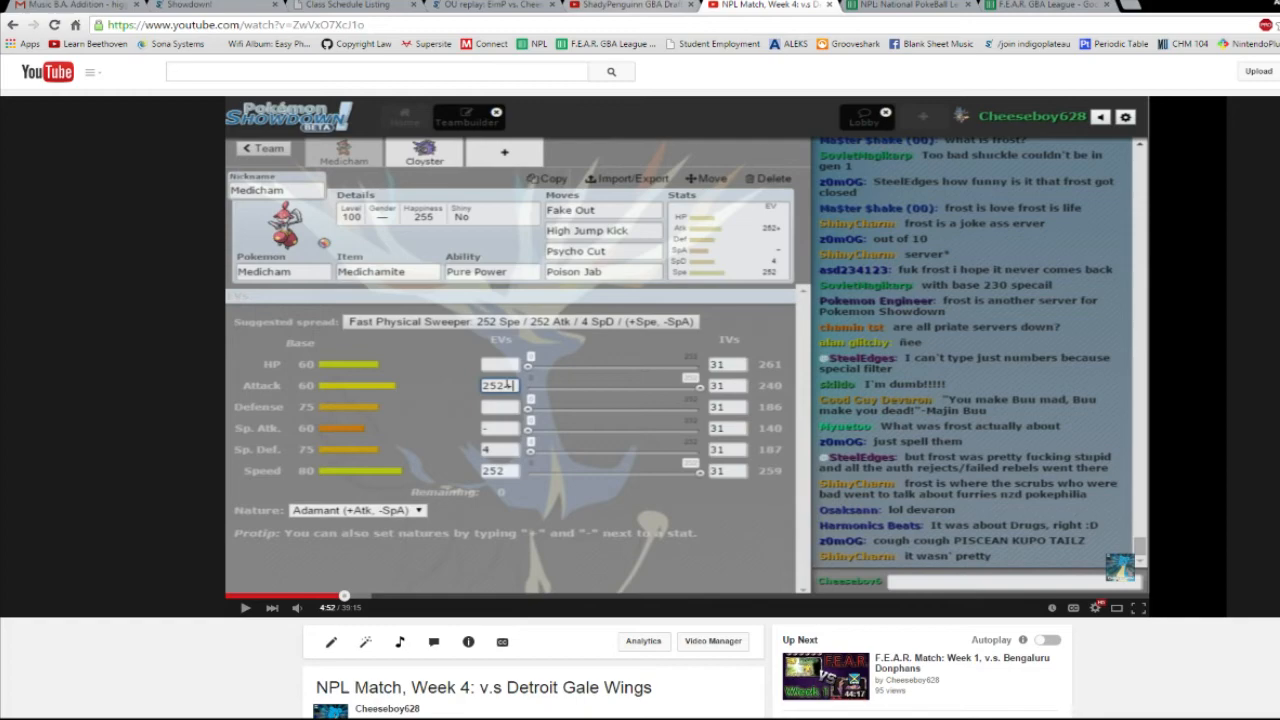
- Bring the ShadyPenguinn GBA Draft Discussion + NYMankeys Design Reveal video to the front
{"action": "left_click", "coordinate": [624, 4]}
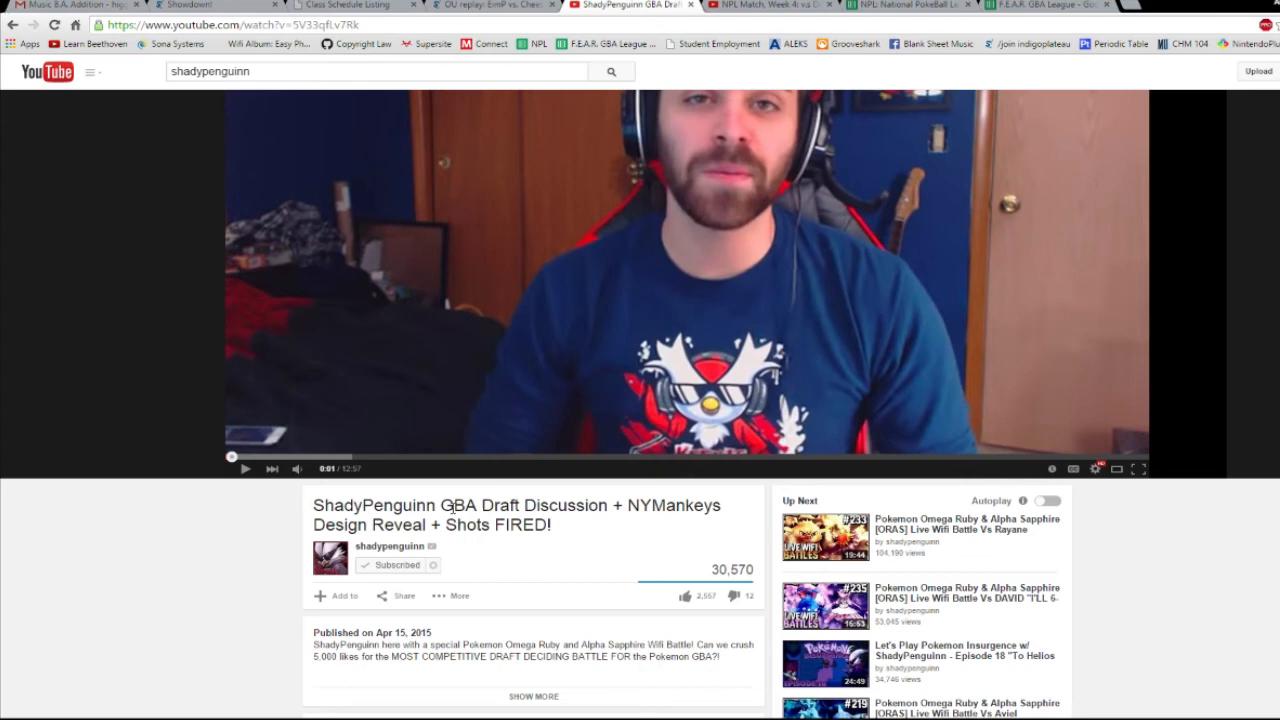
- Return to the NPL Match, Week 4: v.s Detroit Gale Wings video's team builder
{"action": "left_click", "coordinate": [764, 4]}
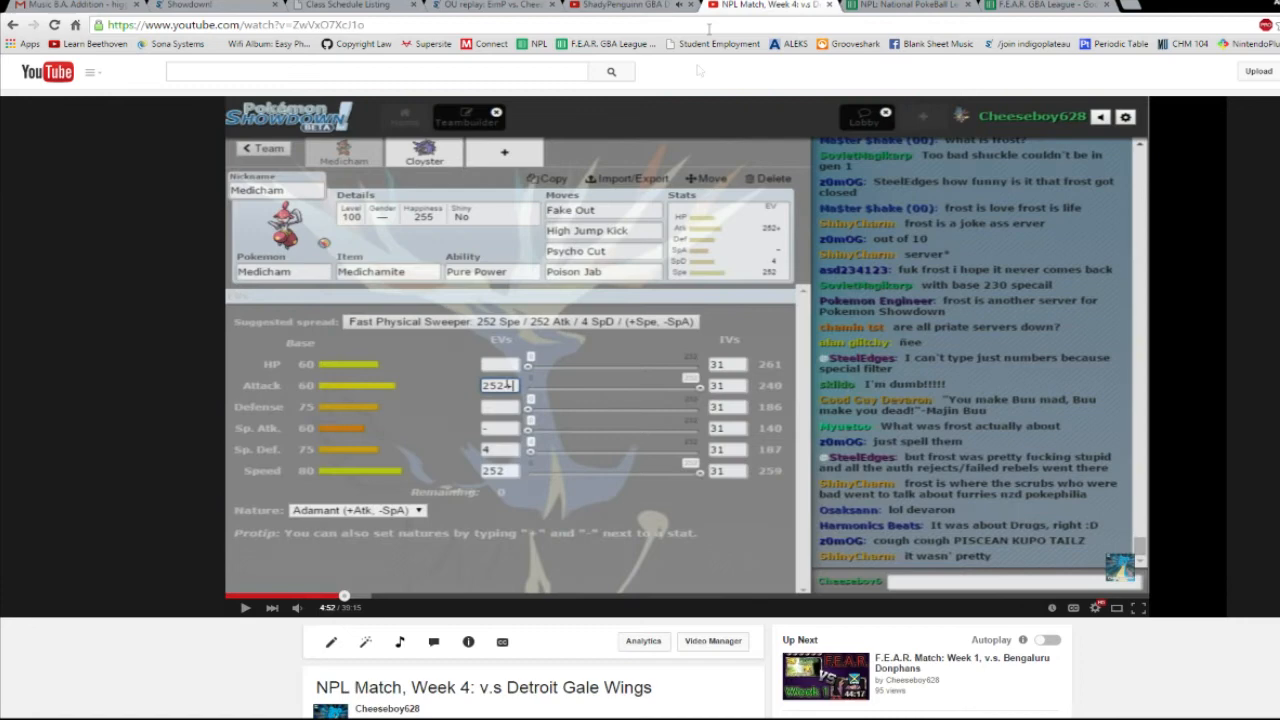
{"action": "mouse_move", "coordinate": [678, 108]}
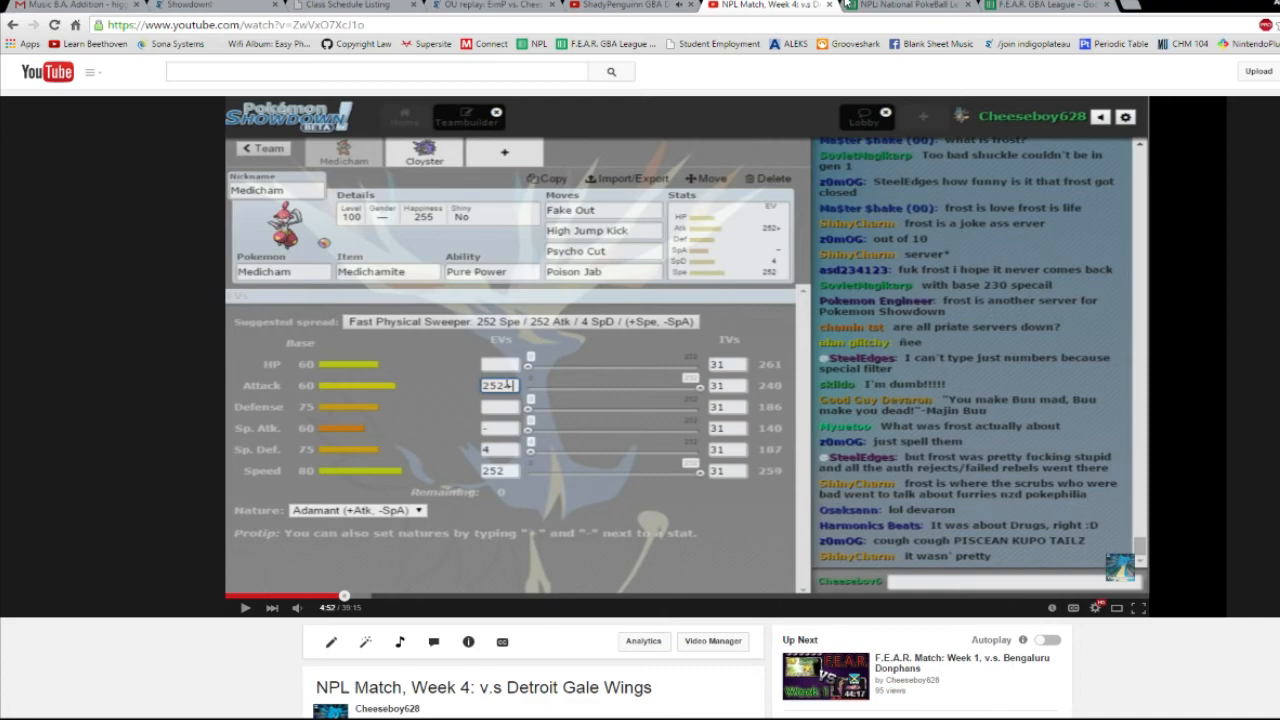
- Show the NPL: National PokéBall League spreadsheet on its League Schedule sheet
{"action": "left_click", "coordinate": [904, 4]}
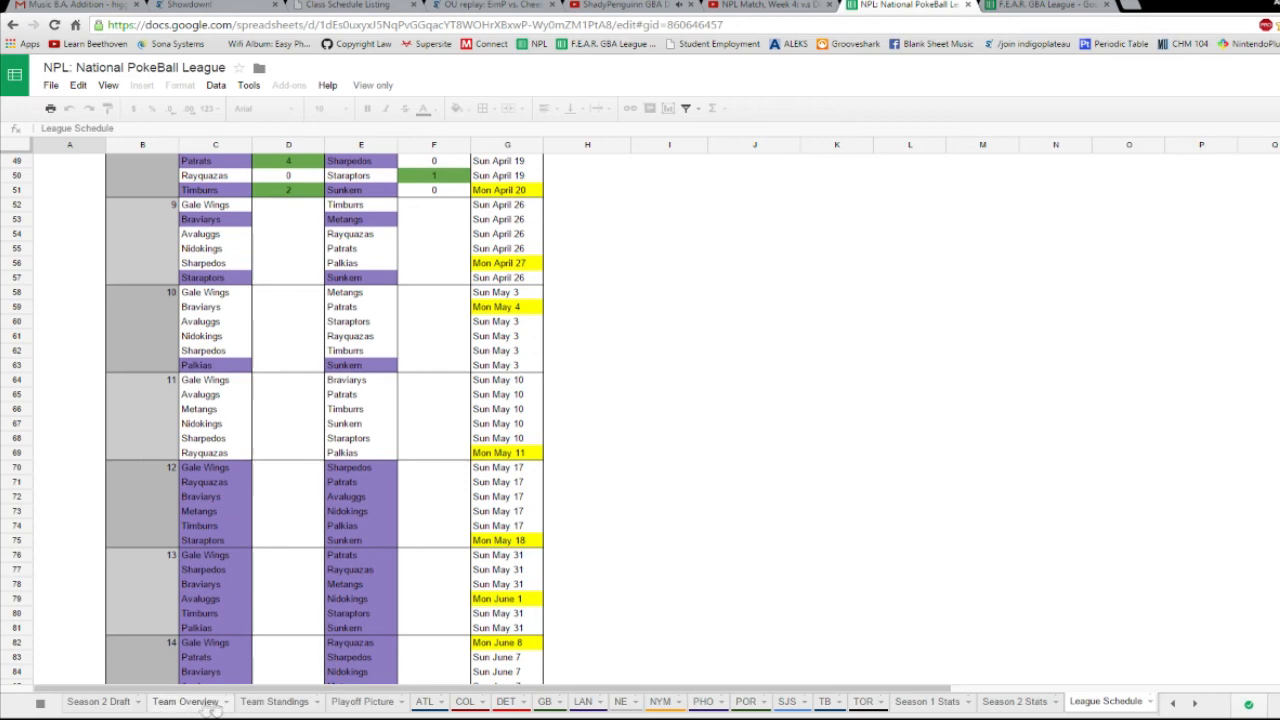
- Show the F.E.A.R. GBA League spreadsheet's Team Rosters sheet with each team's Pokémon
{"action": "left_click", "coordinate": [184, 700]}
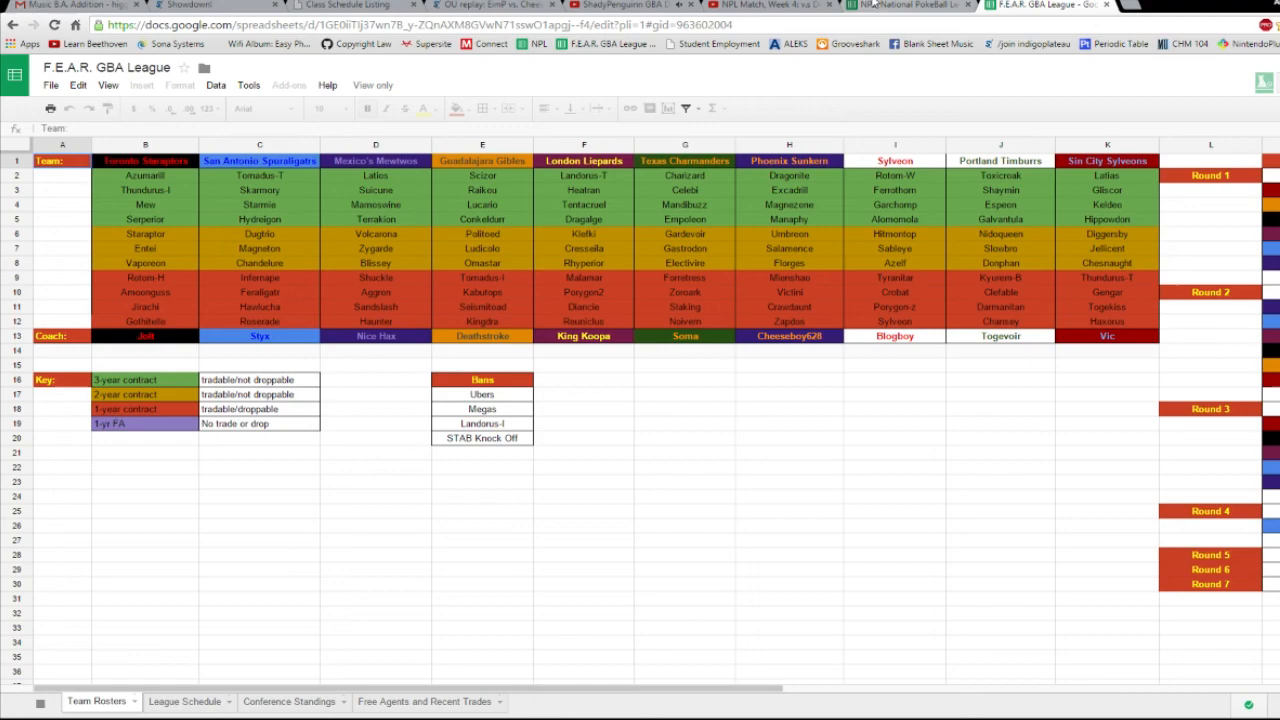
{"action": "left_click", "coordinate": [760, 4]}
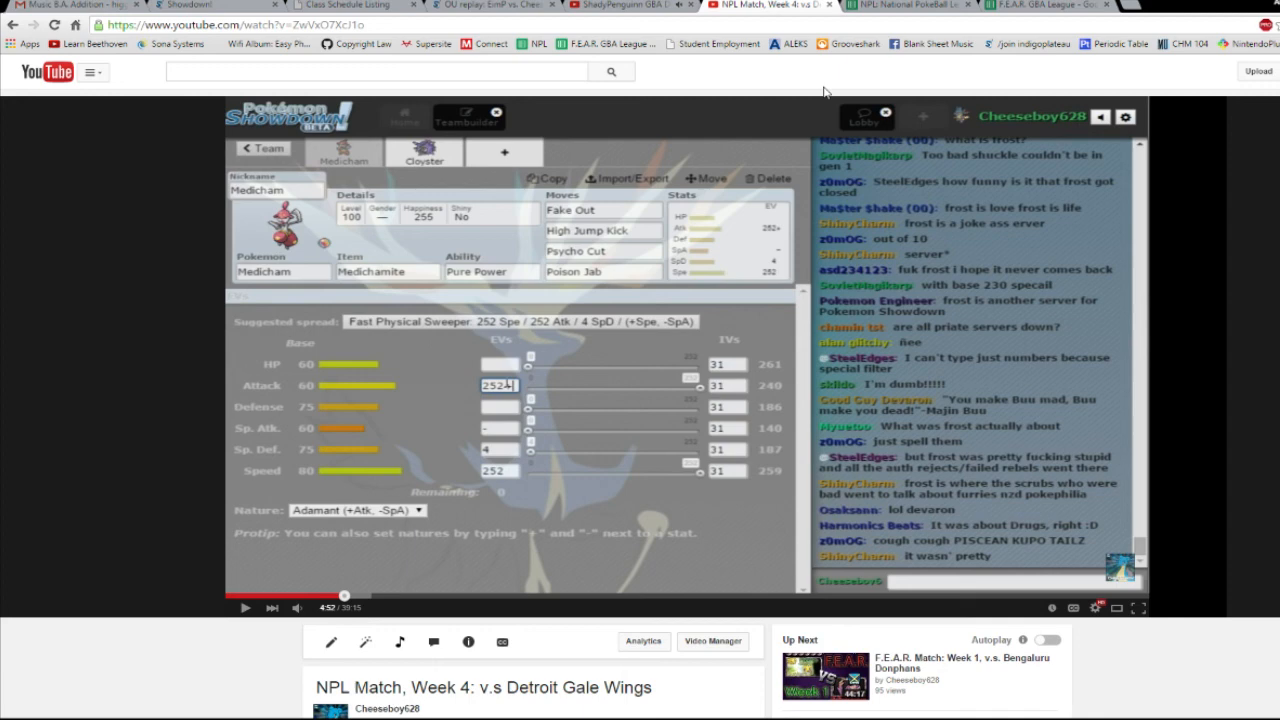
{"action": "mouse_move", "coordinate": [712, 500]}
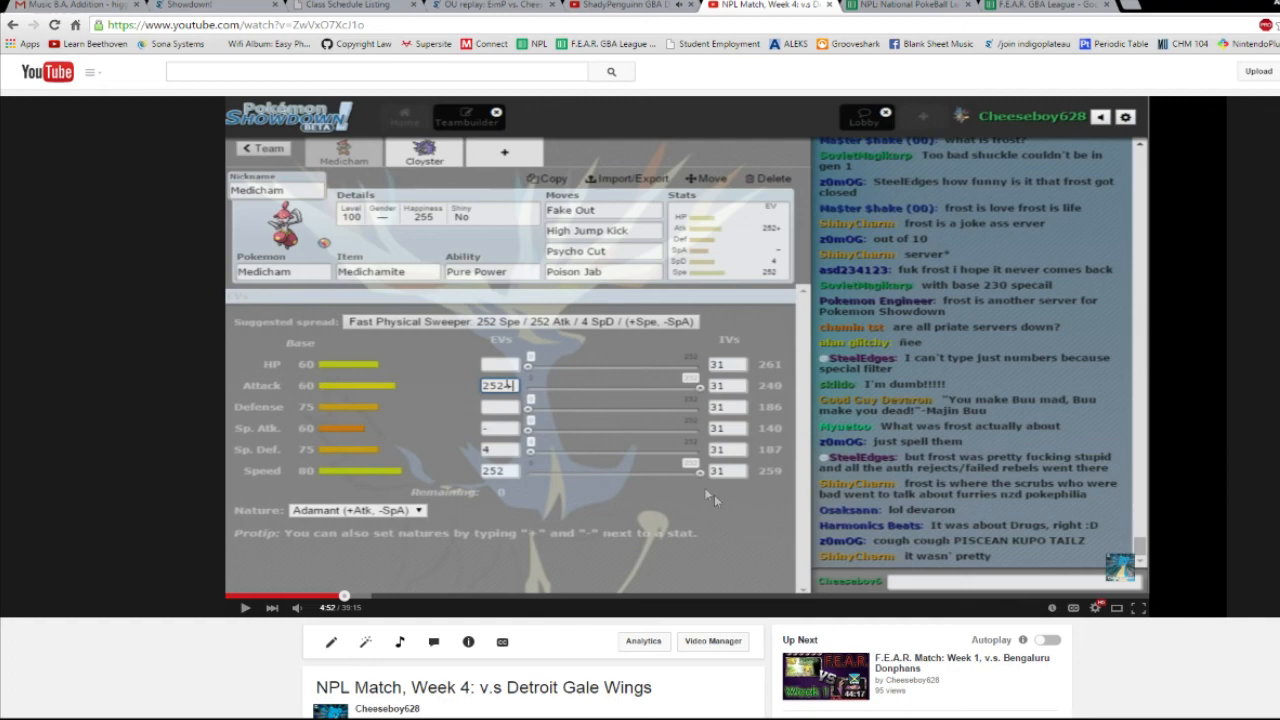
{"action": "scroll", "scroll_direction": "down", "scroll_amount": 3}
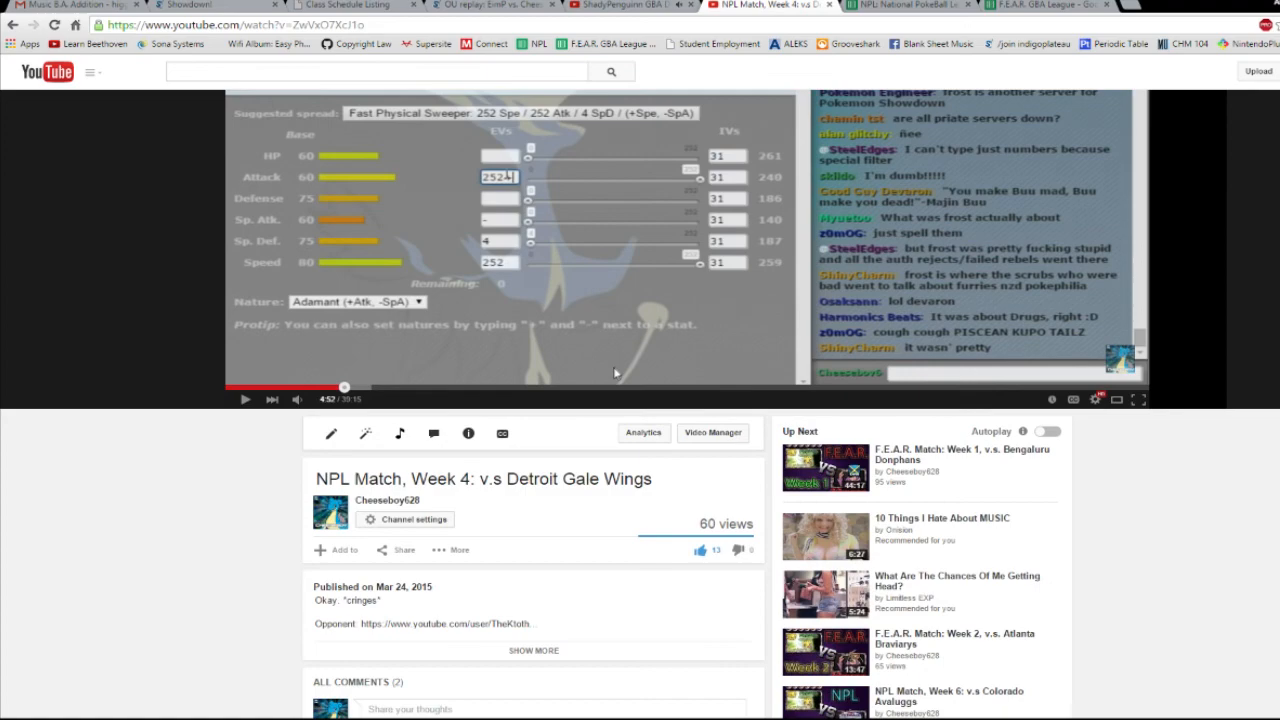